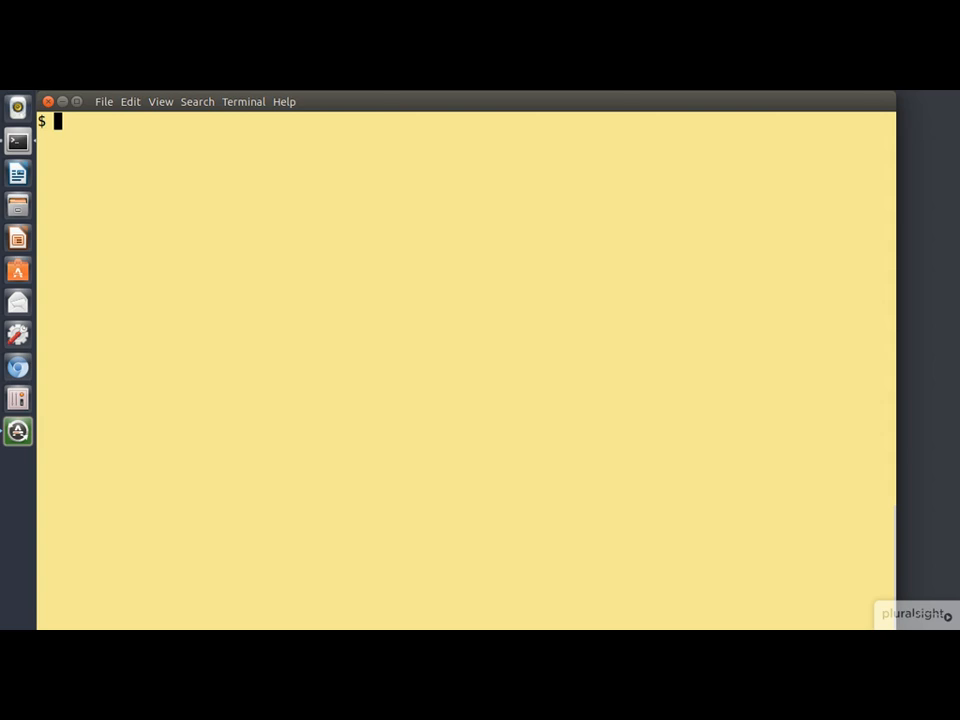
View showtimes.c in less, read through the source and quit back to the prompt
type("less showtimes.c")
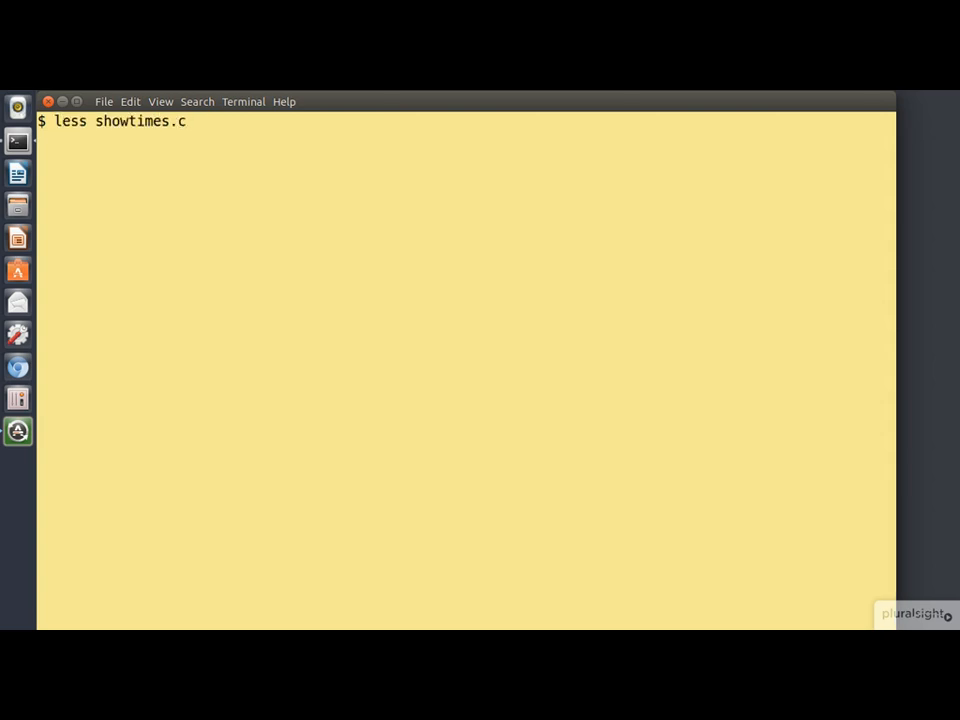
key("Return")
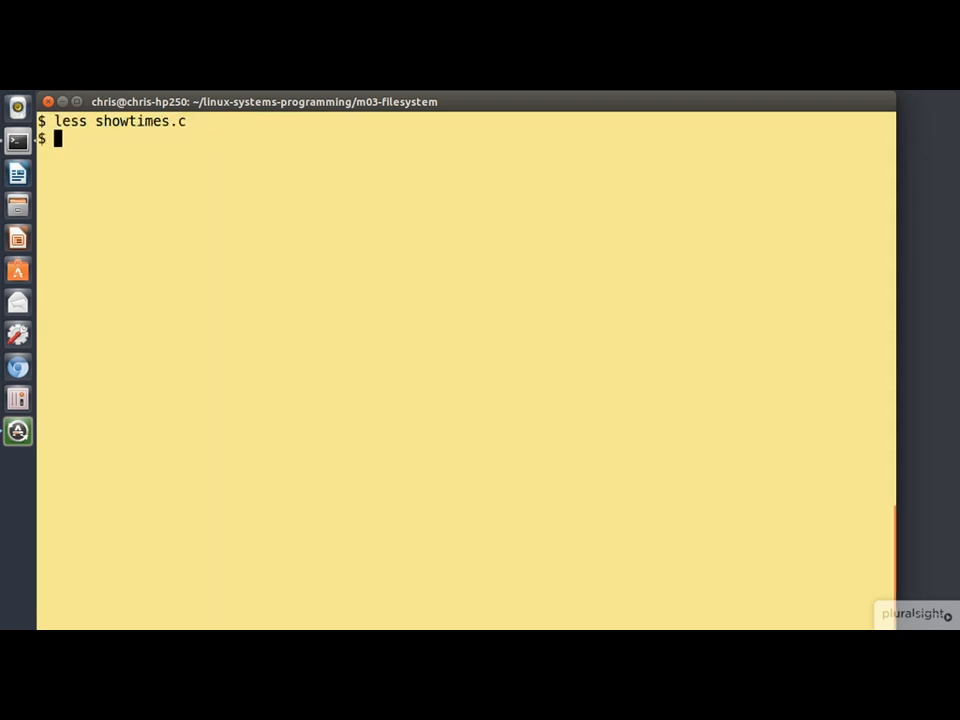
Compile showtimes.c with gcc into ~/bin/showtimes
type("gcc")
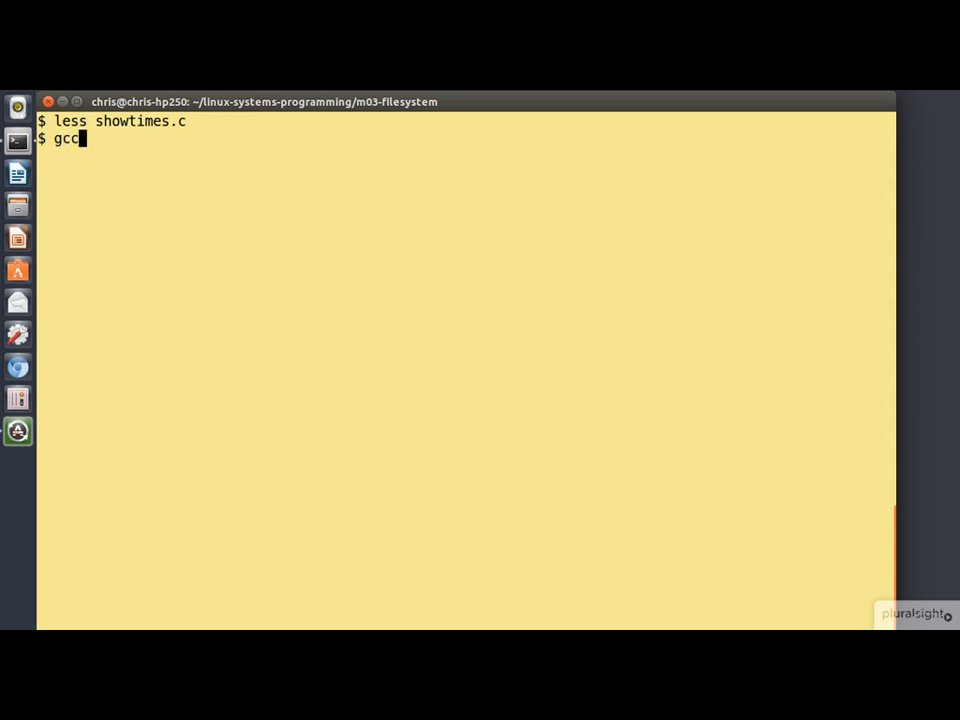
type("-o ~/bin/showtimes showtimes.c")
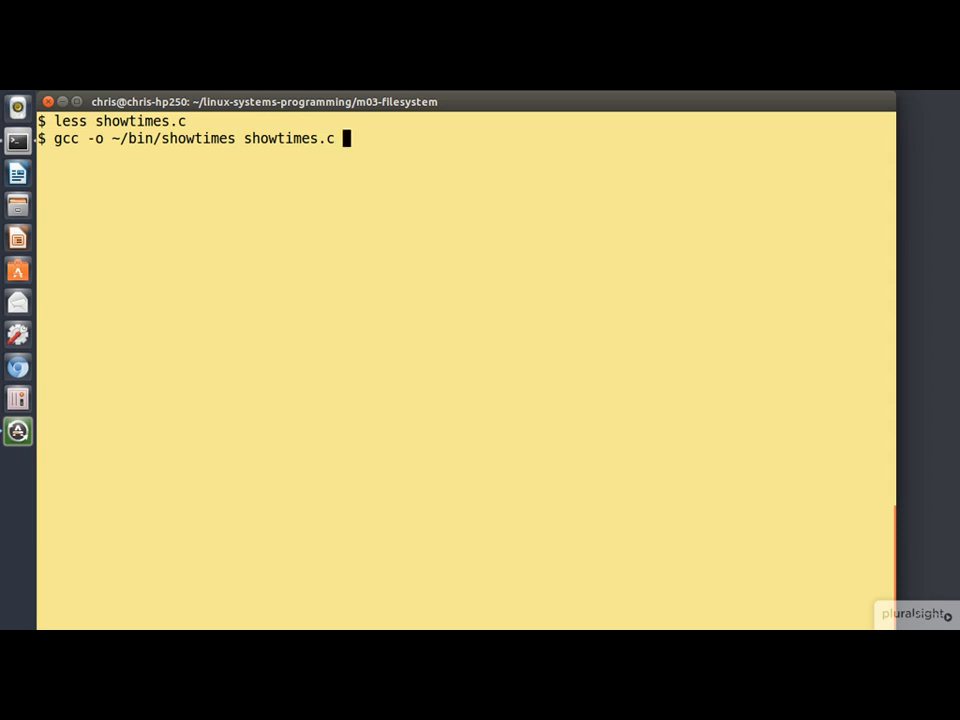
key("Return")
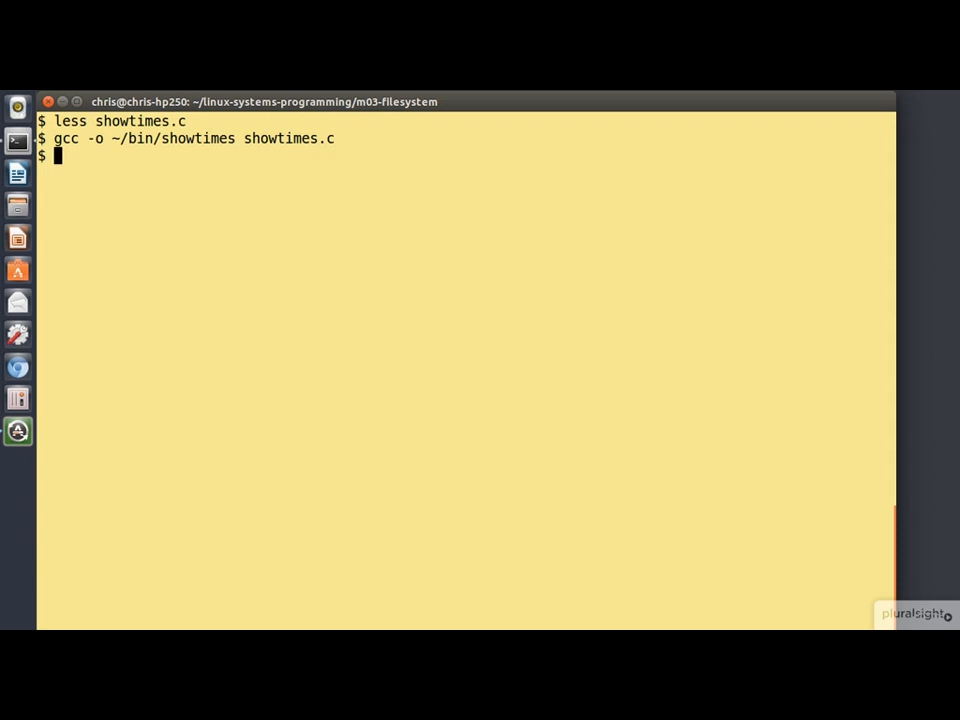
Run showtimes to print foo's access, modification and change times, then show the date
type("showtimes")
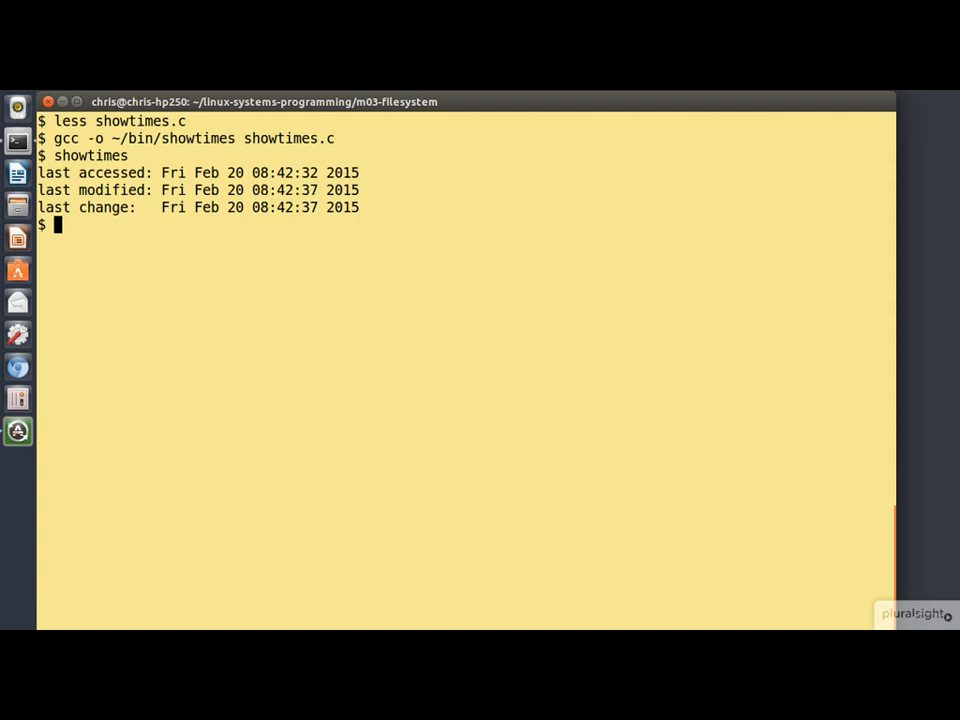
type("date")
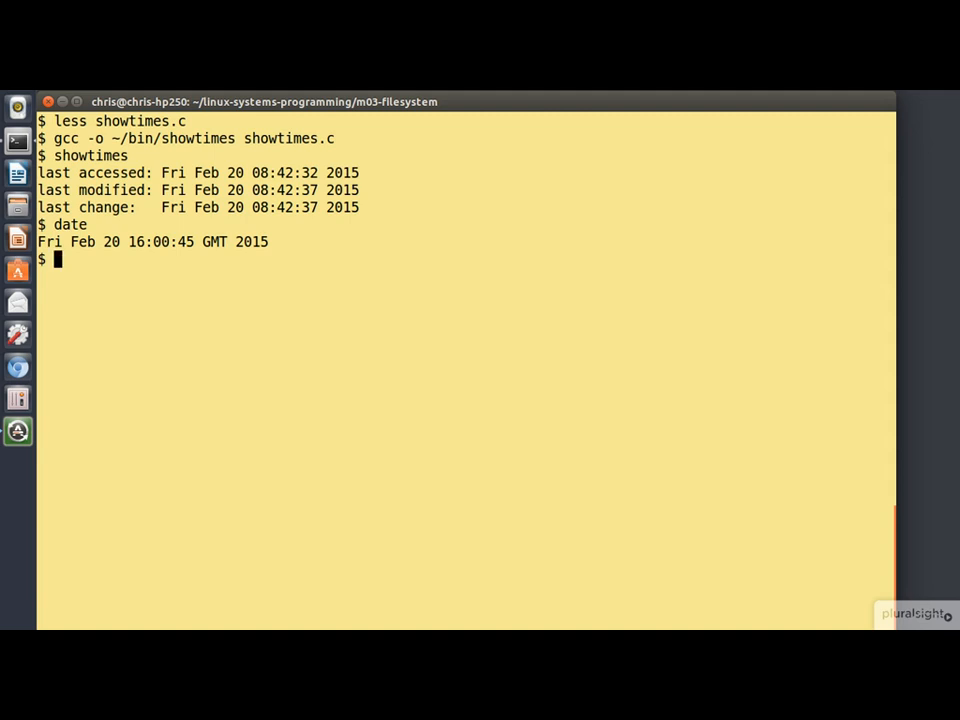
Copy foo to bar, rerun showtimes via !s and highlight the updated 16:01:00 access time
type("cp")
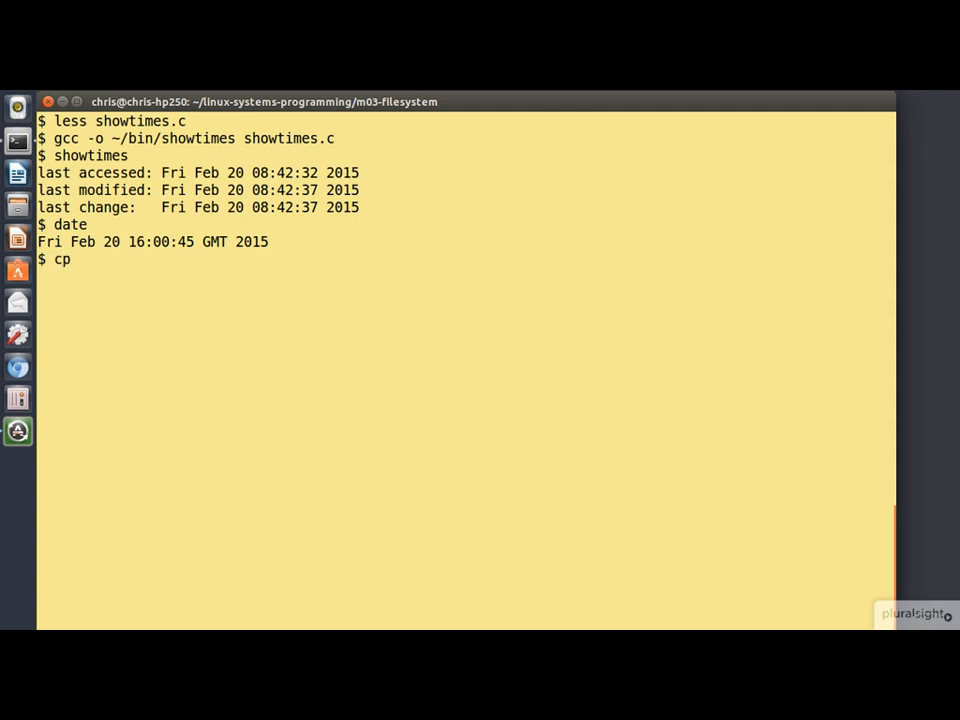
type("foo bar")
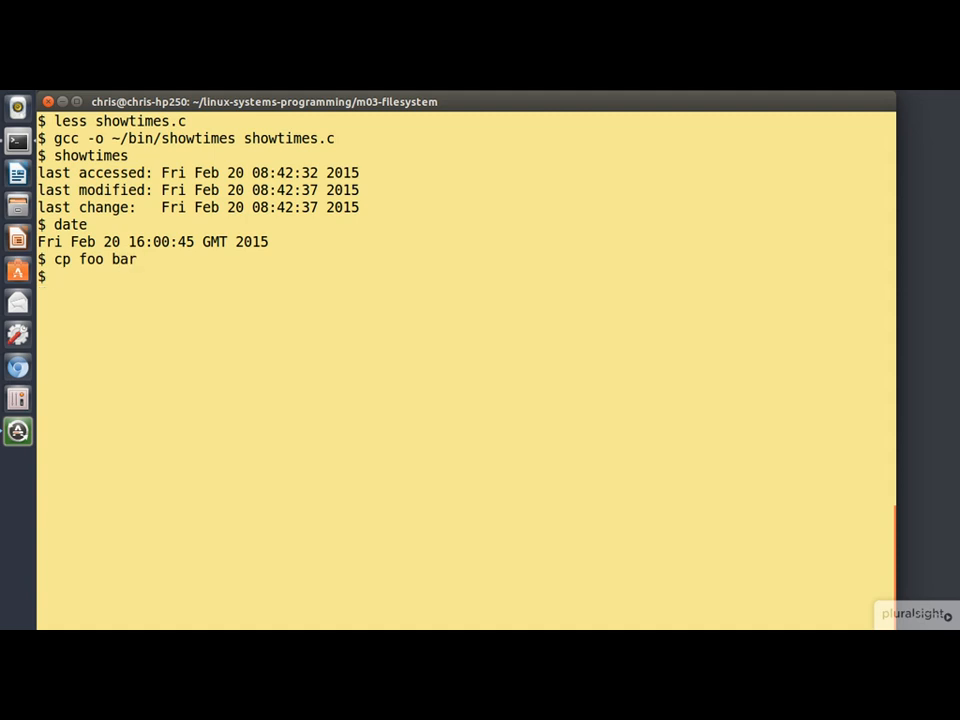
type("!sh")
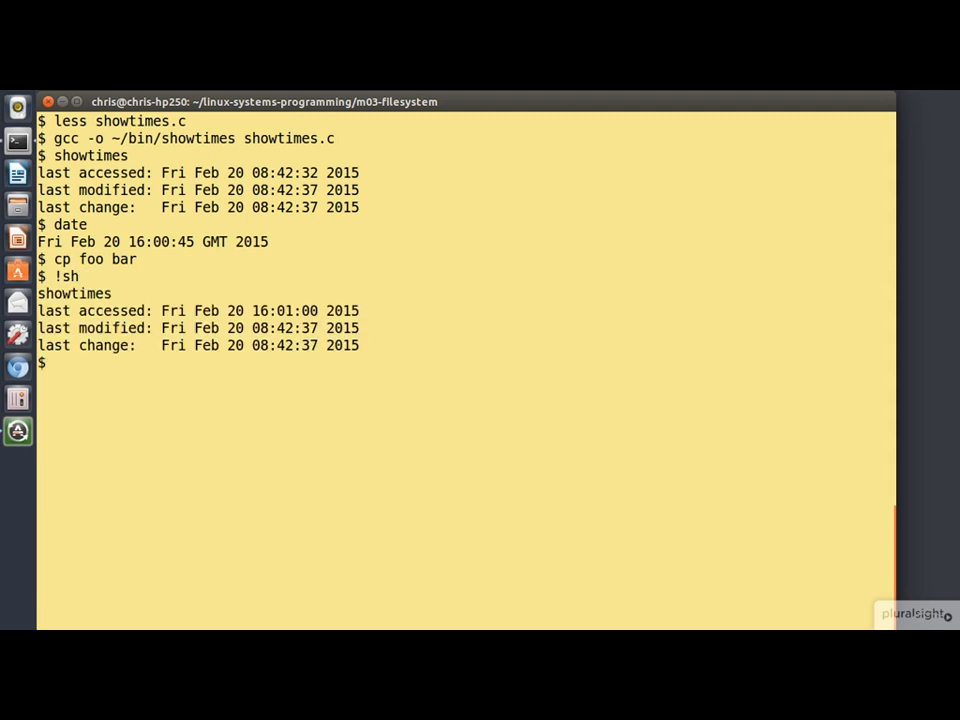
double_click(280, 312)
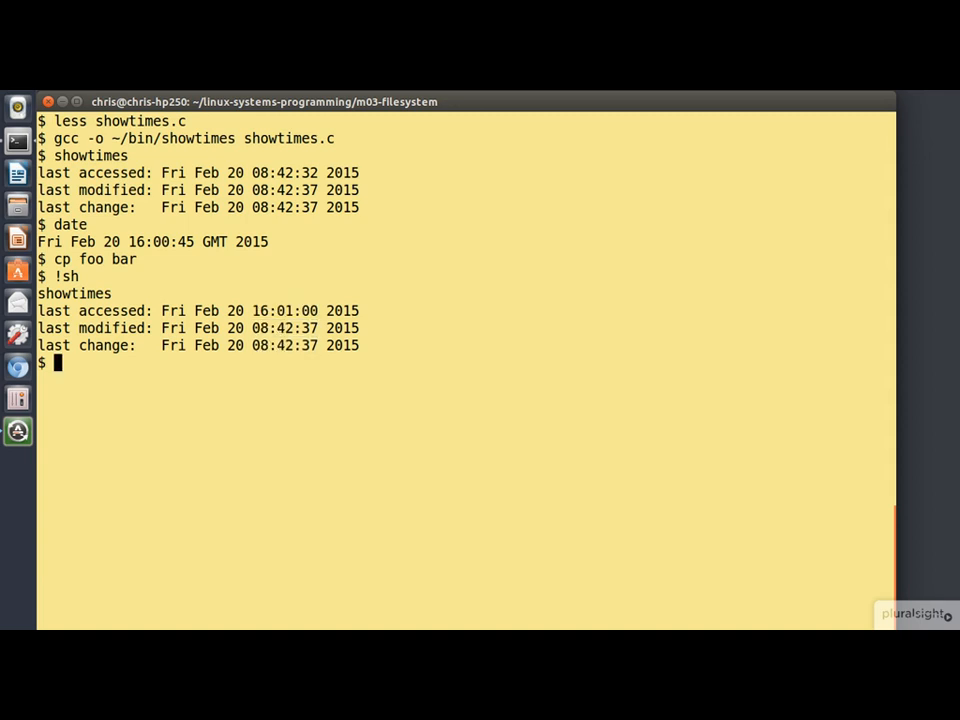
type("chmod")
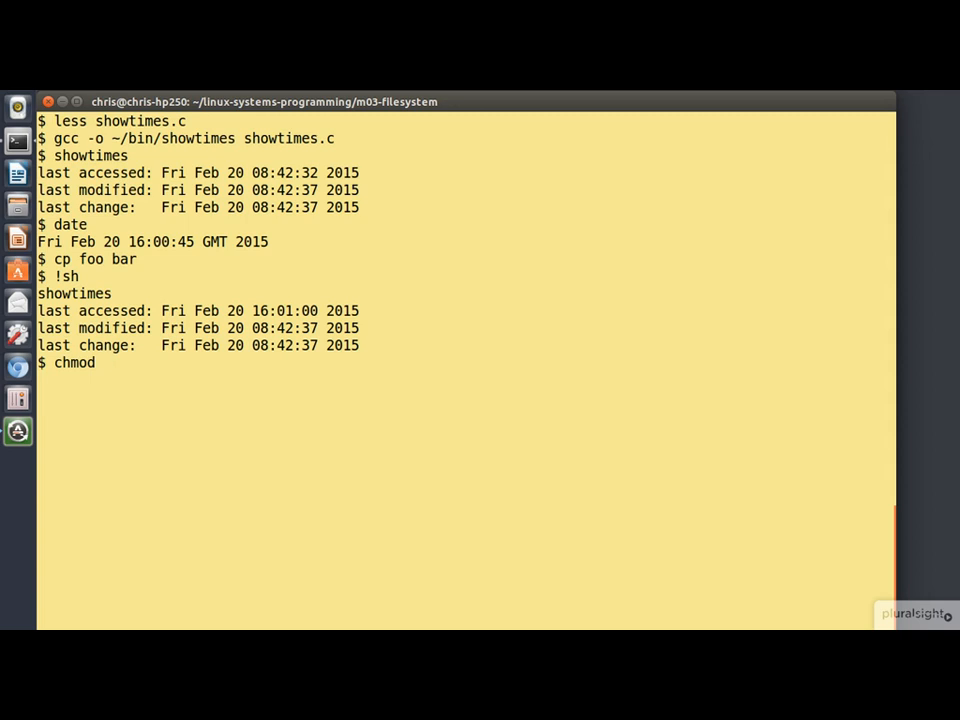
Set foo's permissions to 600 and rerun showtimes, showing change time 16:01:44
type("600 foo")
type("!sh")
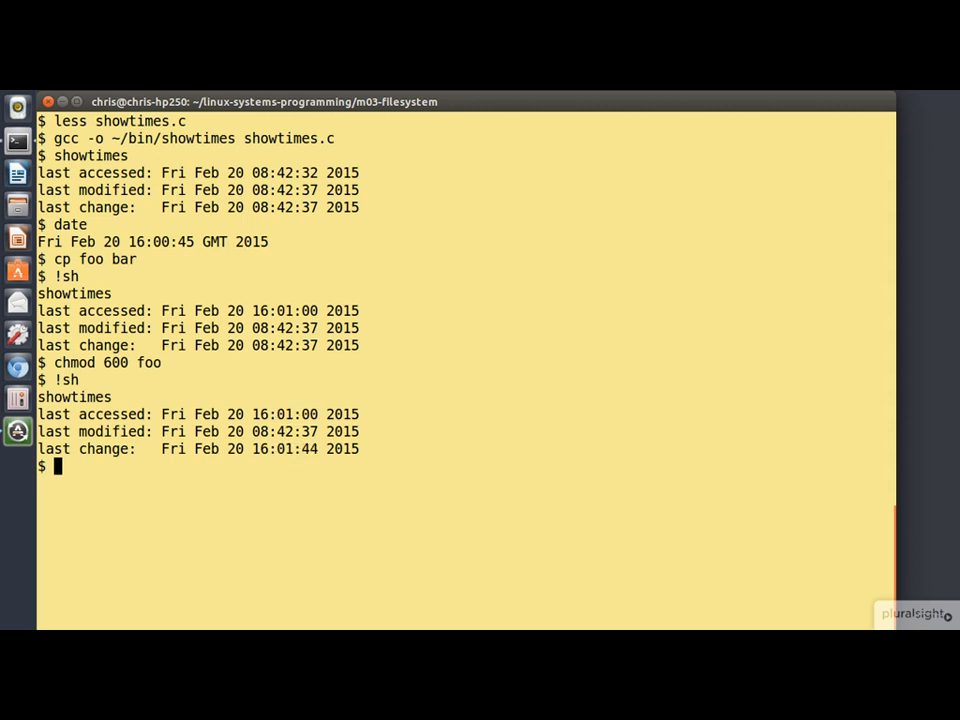
Append xxx to foo with echo xxx >> foo
type("e")
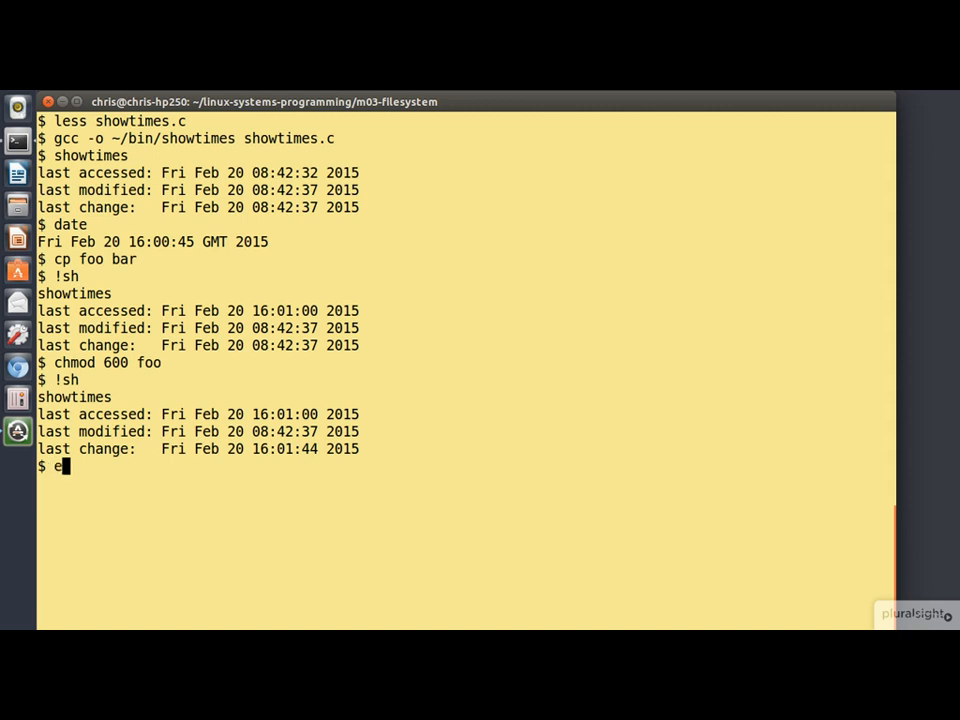
type("cho xxx")
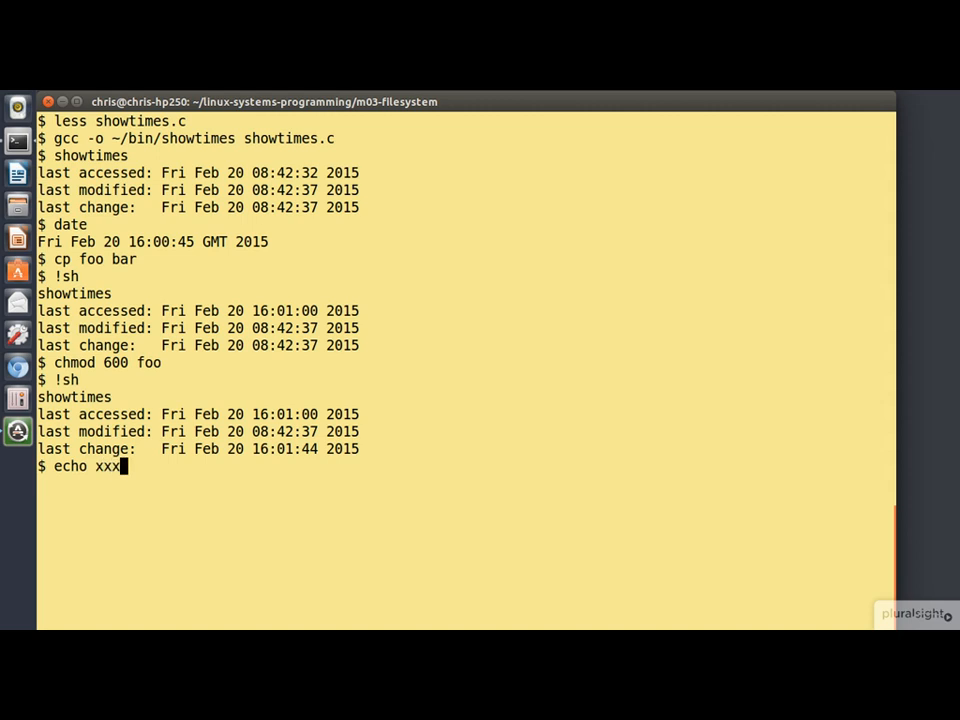
type(">>")
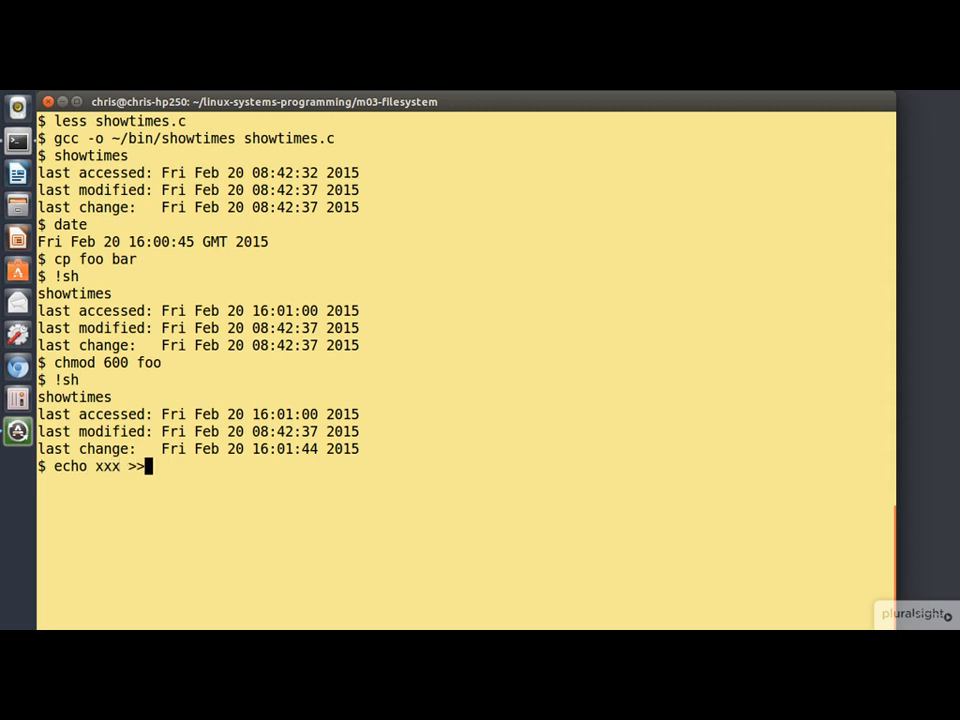
type("foo")
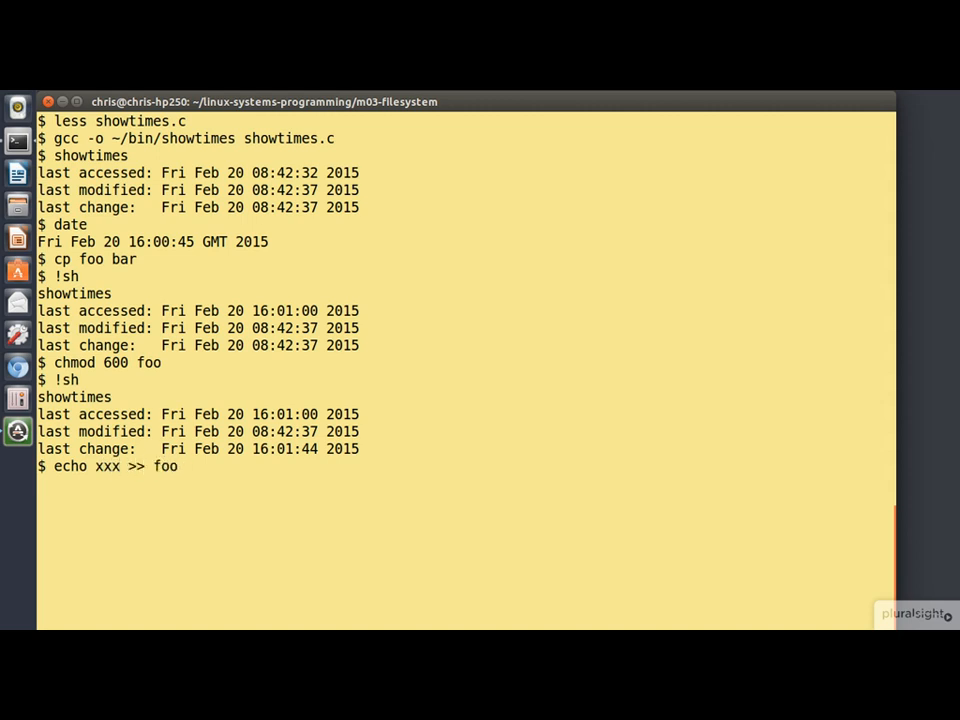
Rerun showtimes via !s and highlight the 16:02:23 modification and change times
type("!sh")
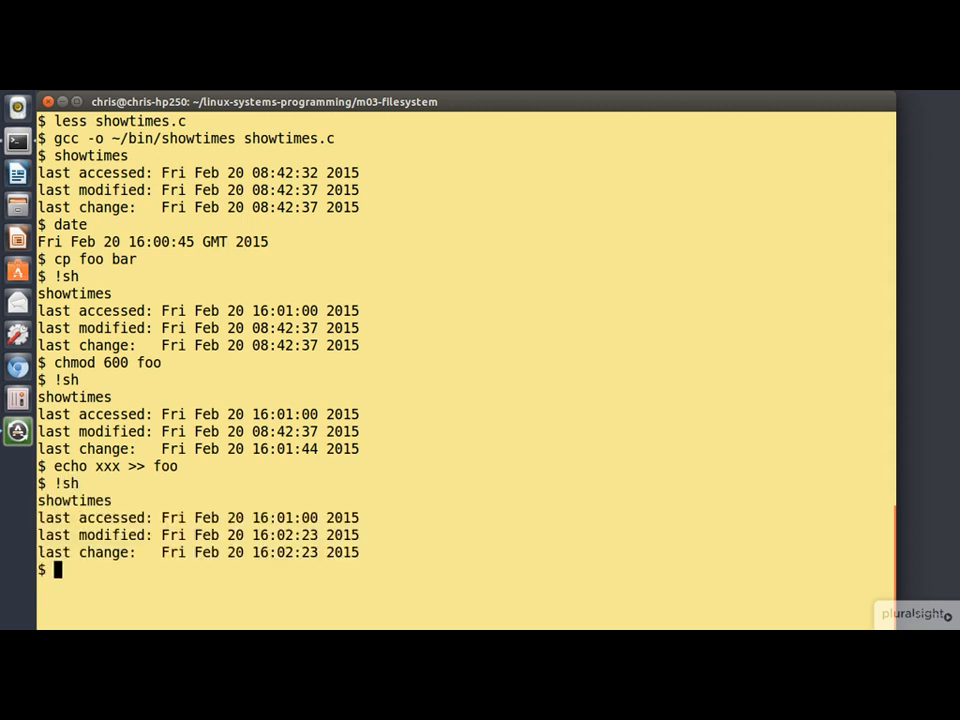
double_click(260, 536)
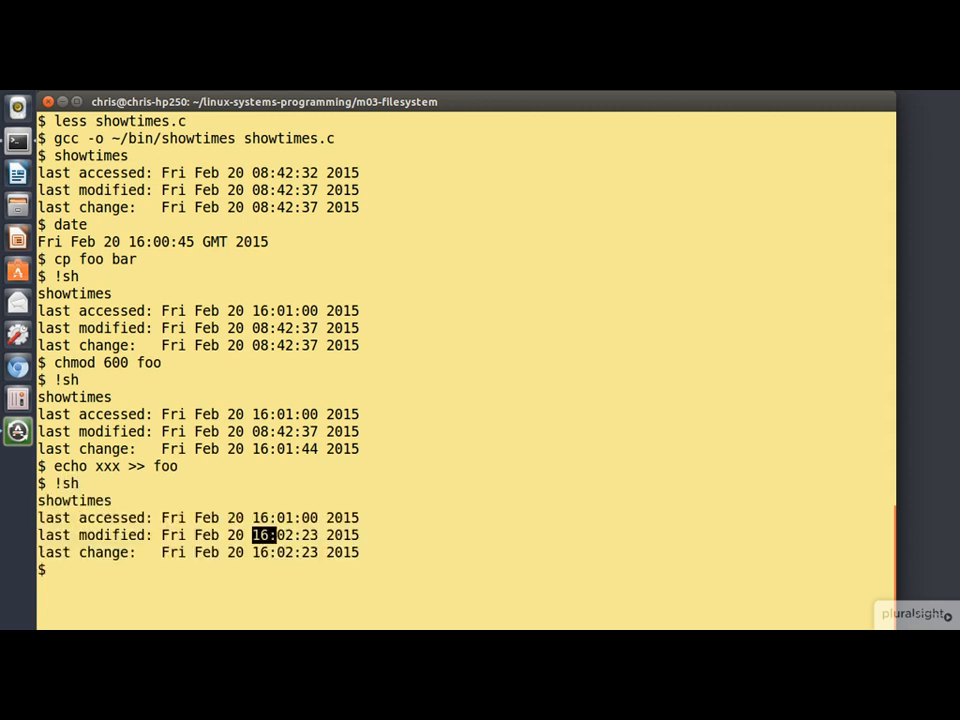